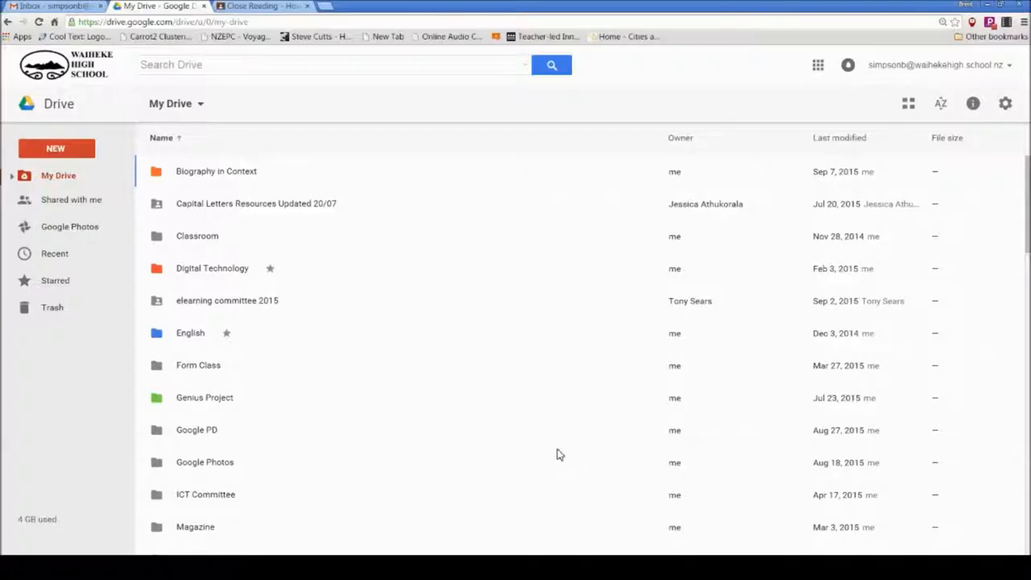
mouse_move(550, 458)
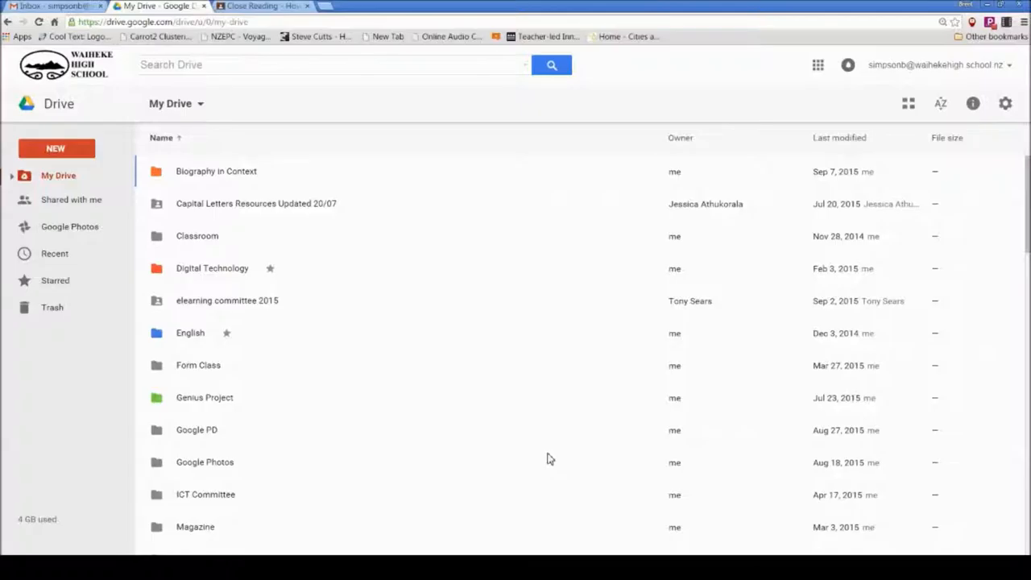
mouse_move(990, 317)
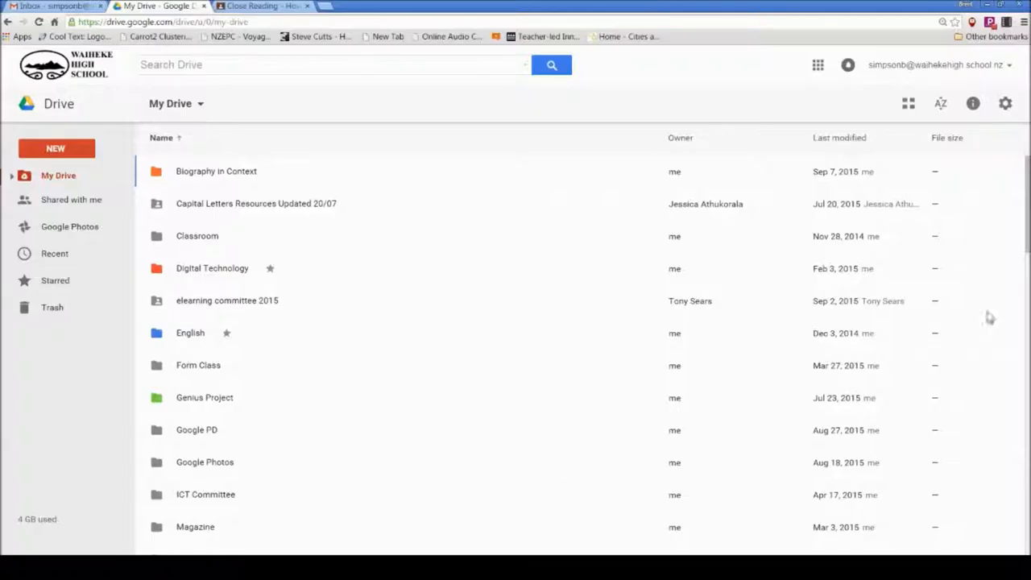
Expand My Drive's folder tree in the side panel and browse through its subfolders
scroll("down", 3)
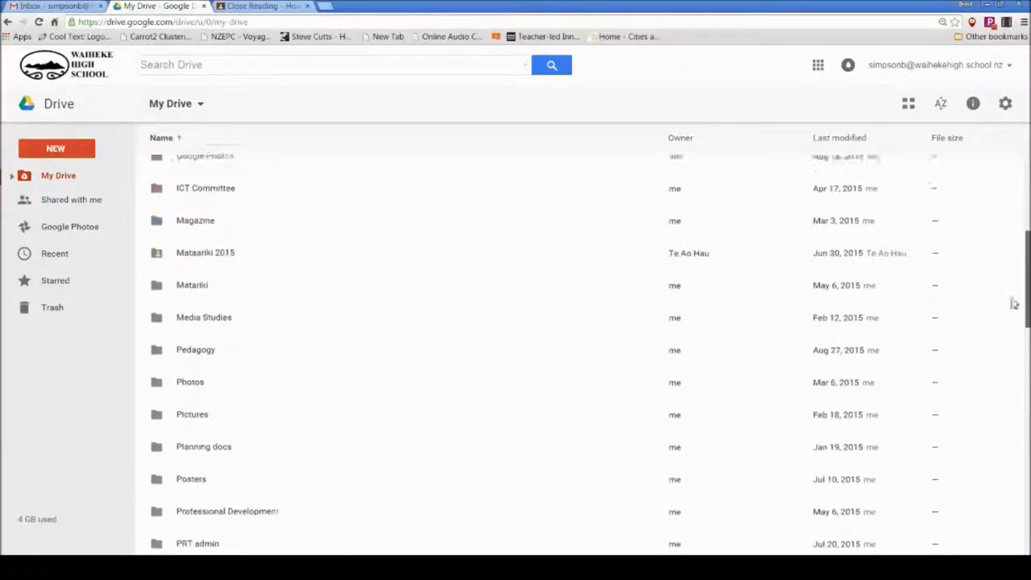
scroll("down", 3)
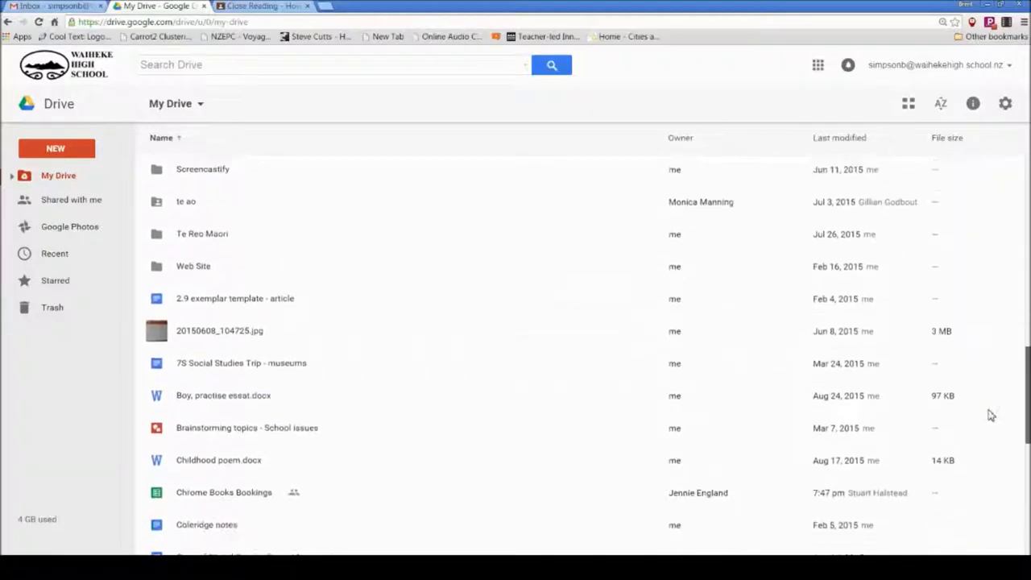
scroll("down", 3)
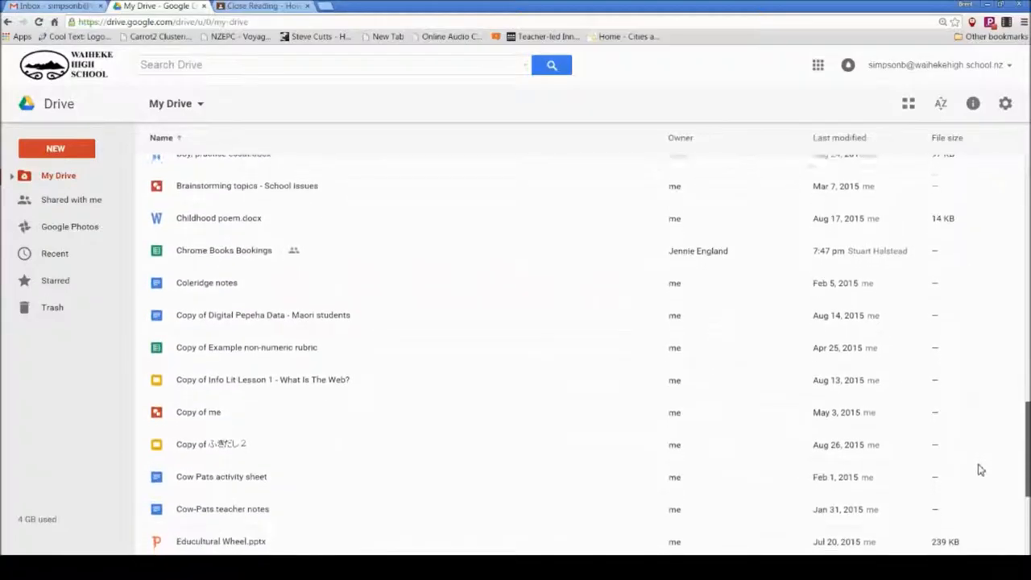
scroll("up", 3)
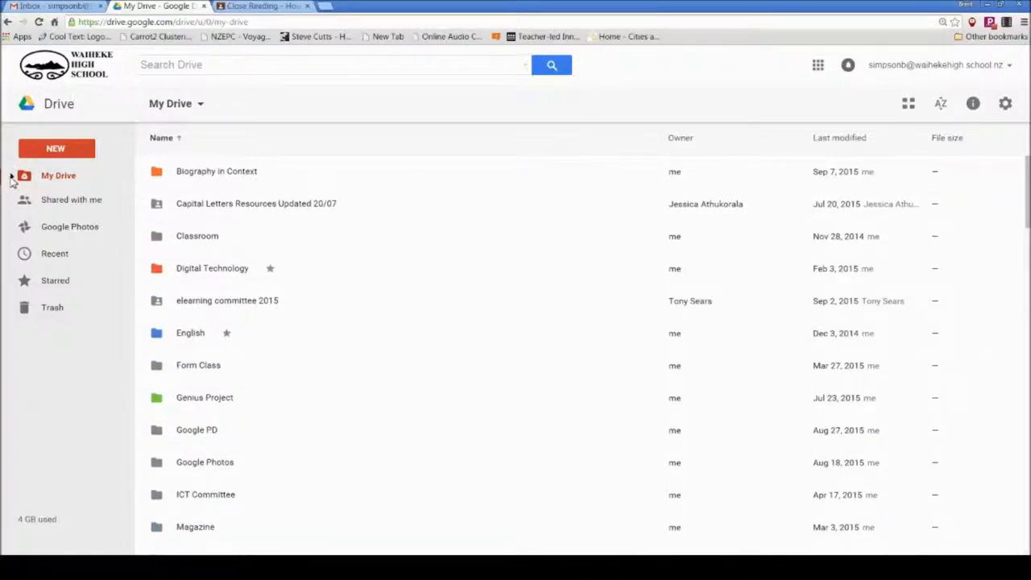
left_click(12, 176)
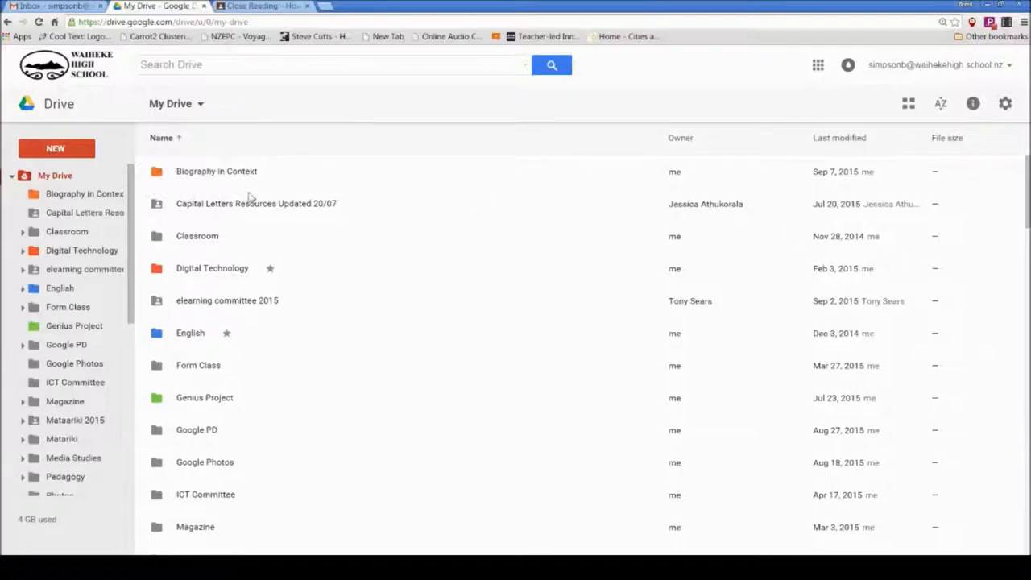
scroll("down", 3)
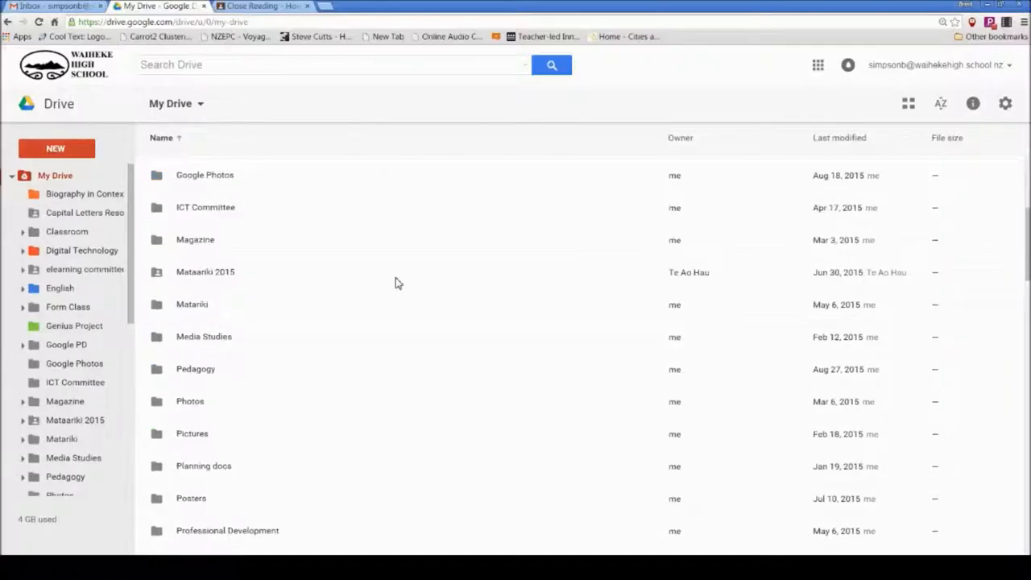
scroll("down", 3)
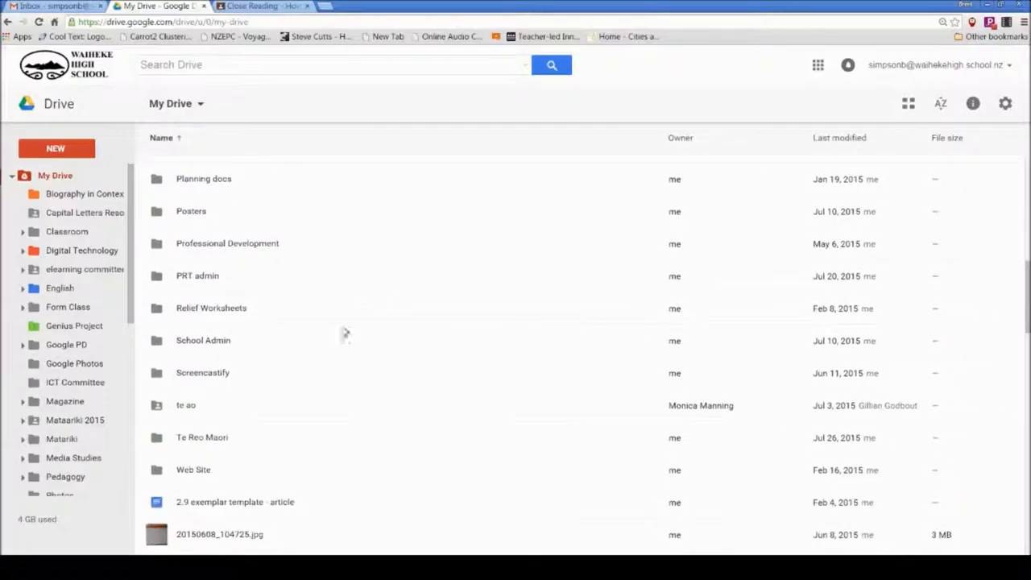
mouse_move(256, 379)
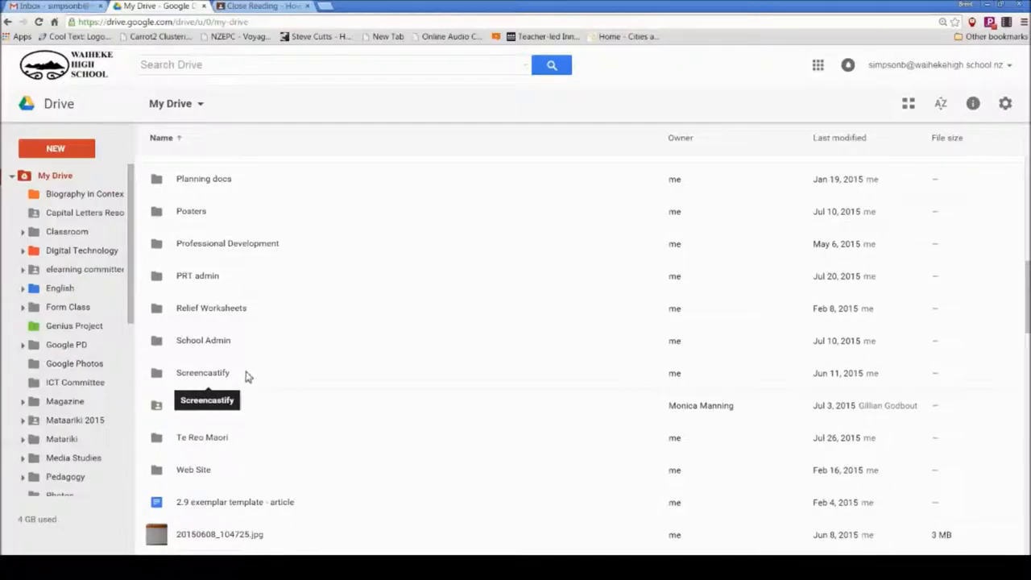
mouse_move(317, 381)
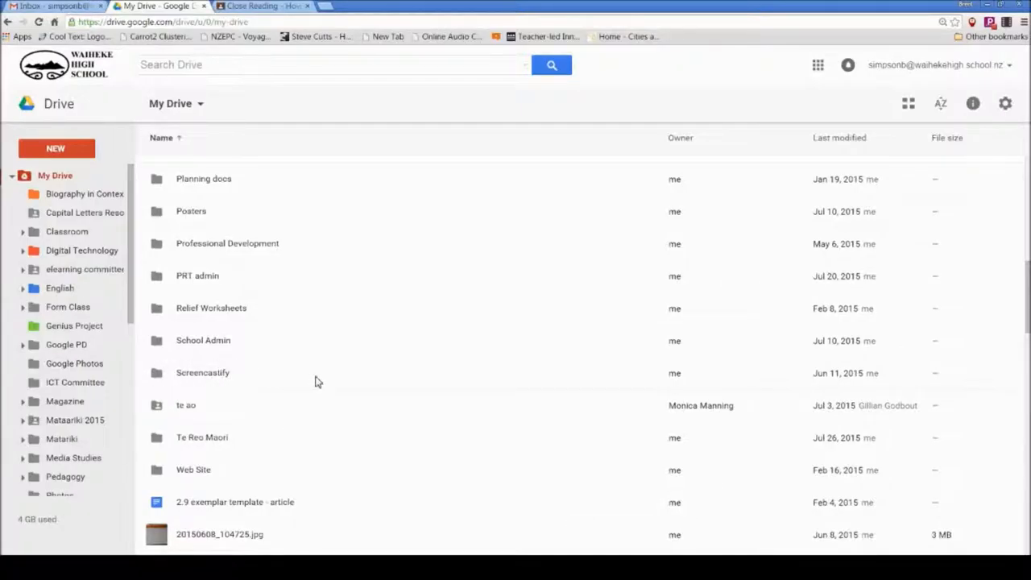
scroll("up", 3)
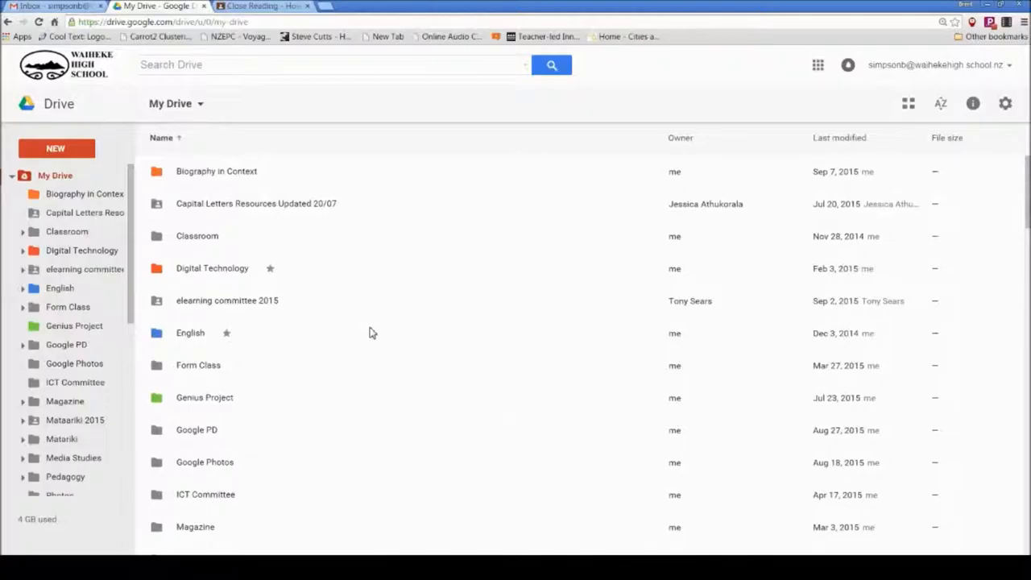
mouse_move(361, 339)
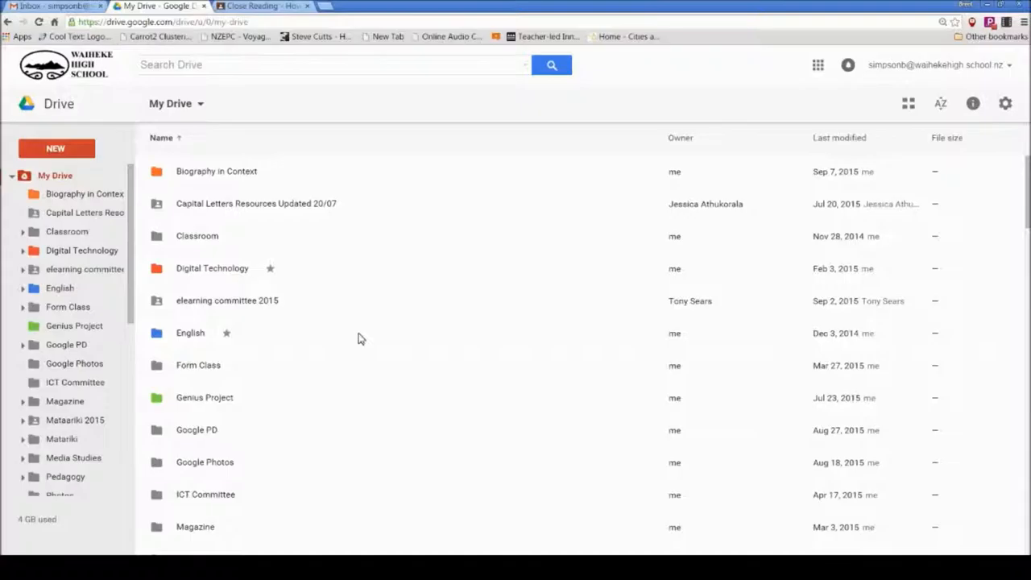
mouse_move(371, 368)
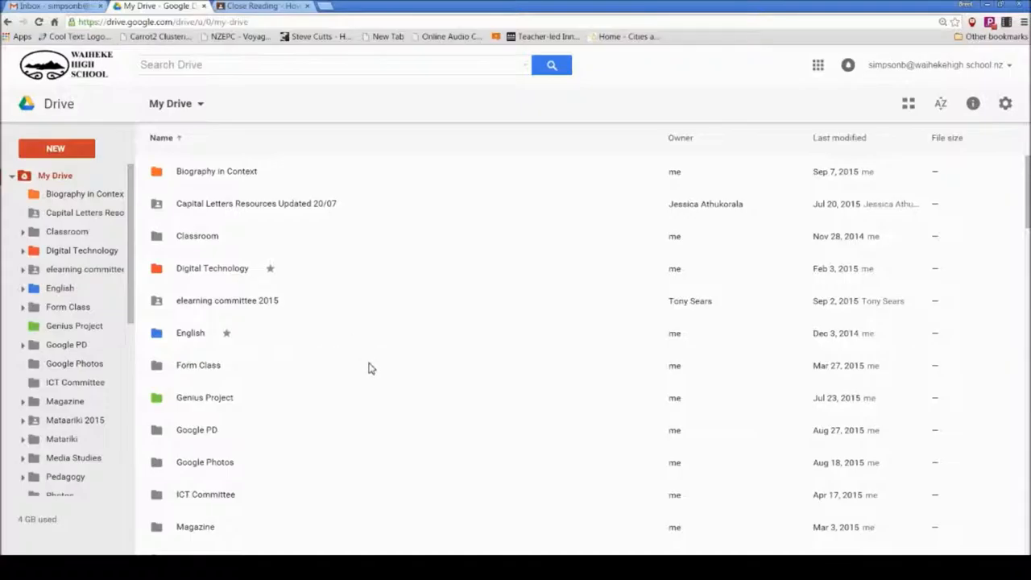
mouse_move(282, 274)
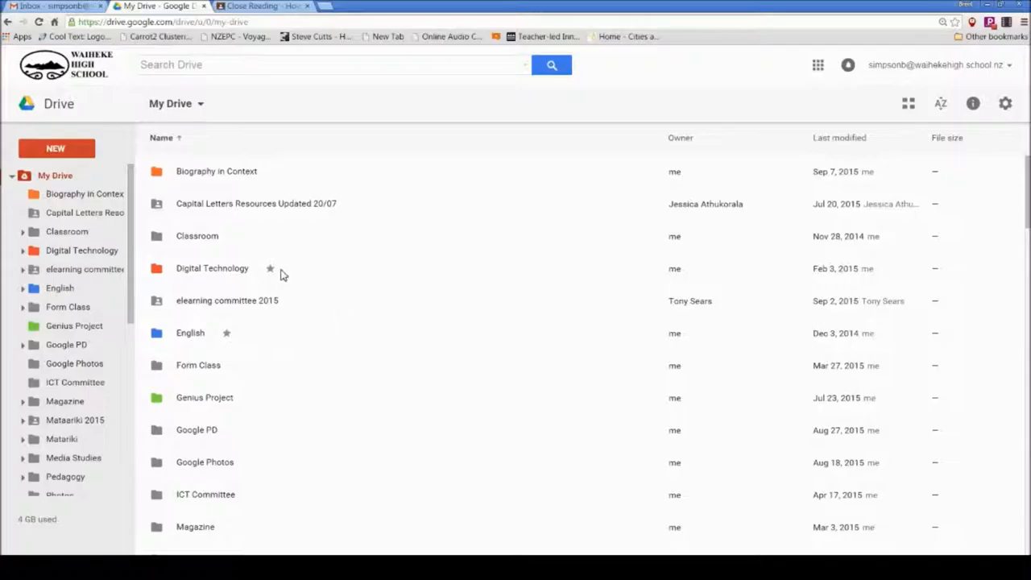
mouse_move(223, 327)
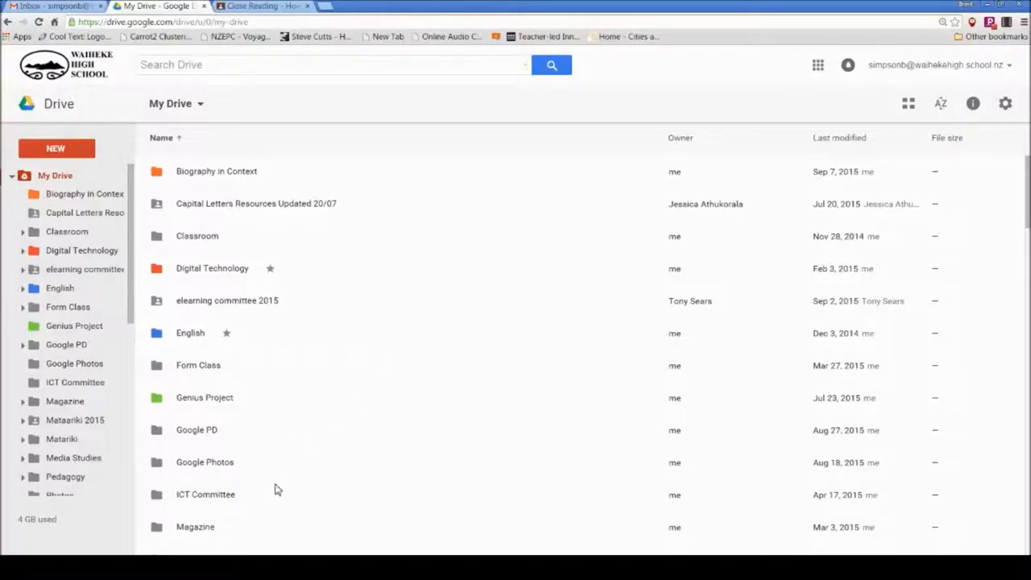
Star the Form Class folder from its context menu
right_click(198, 364)
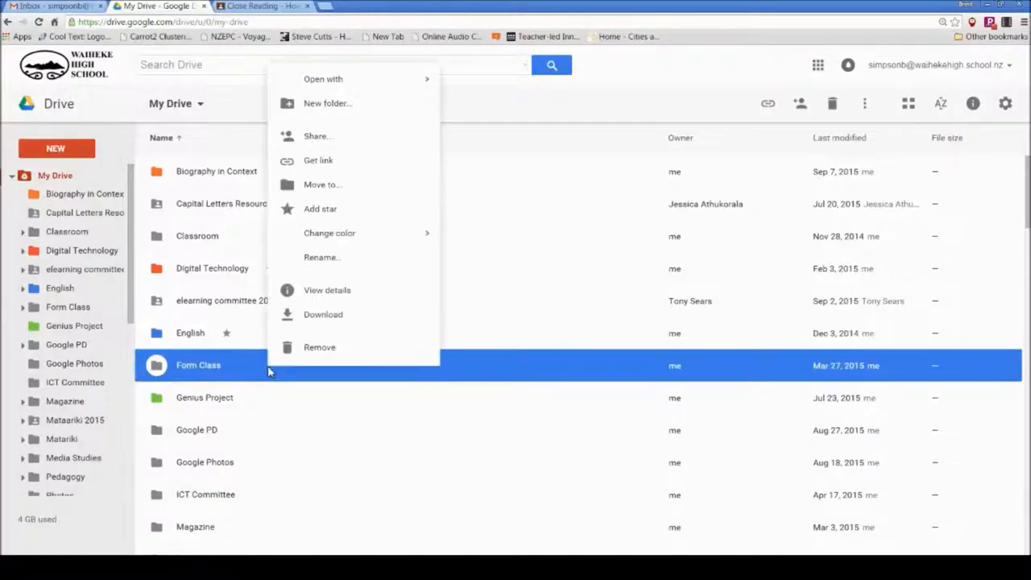
left_click(320, 208)
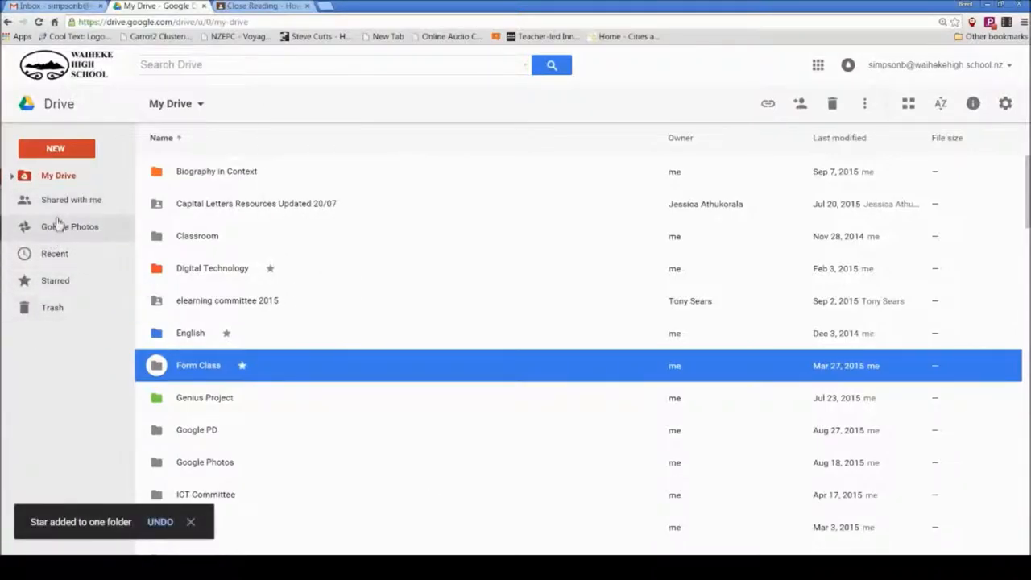
Show the Starred view listing Digital Technology, English and Form Class
left_click(55, 281)
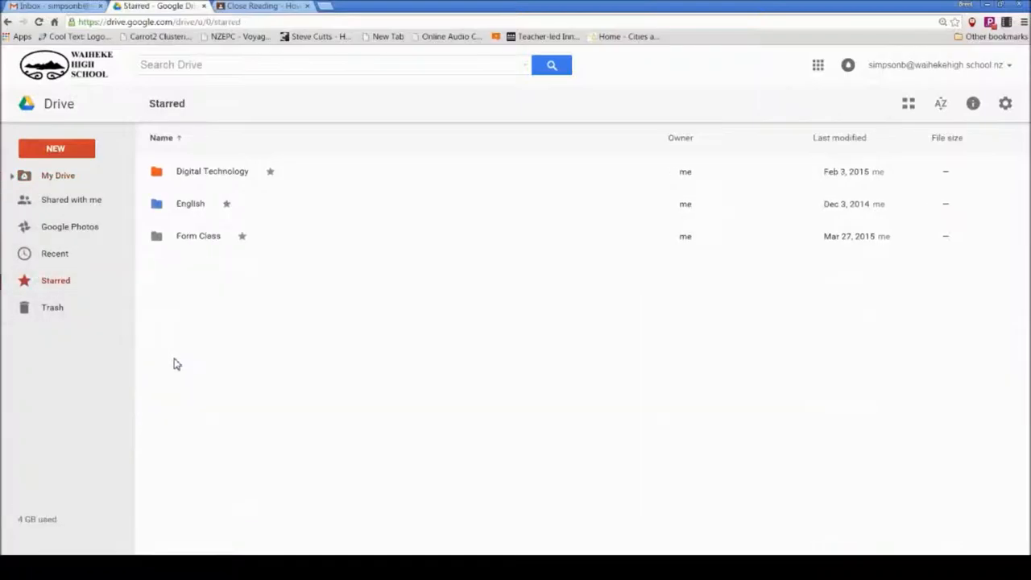
mouse_move(215, 416)
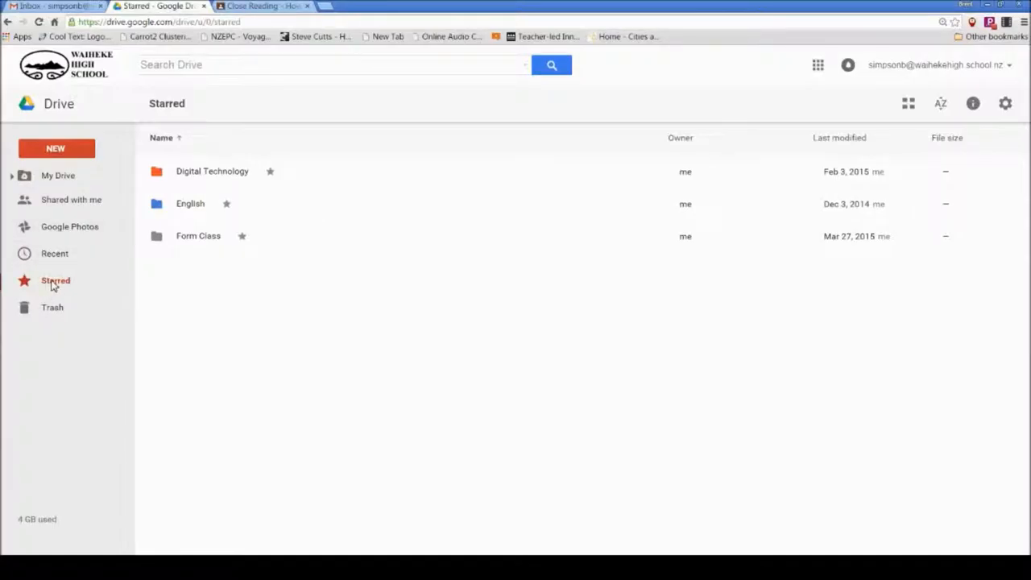
mouse_move(260, 366)
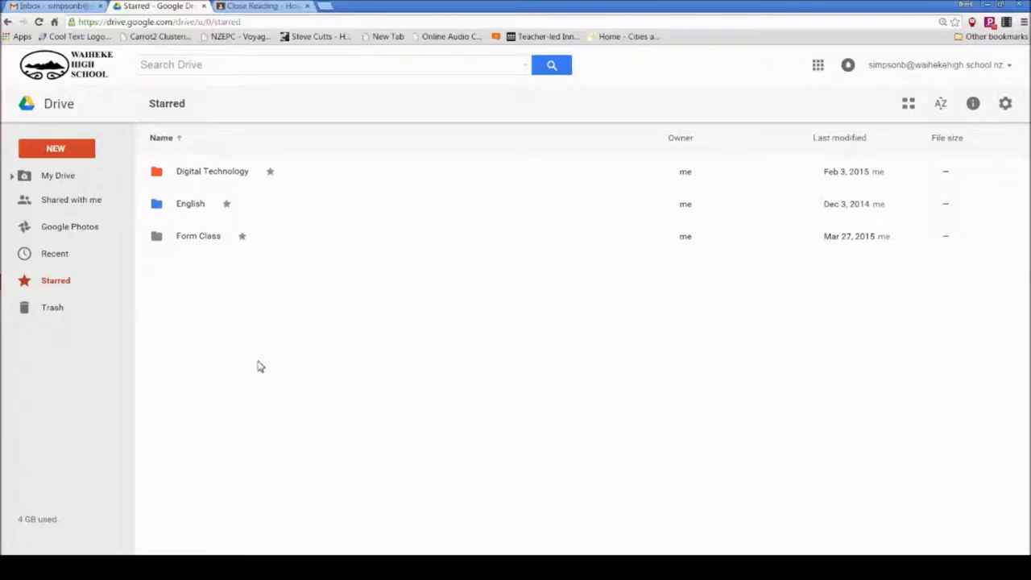